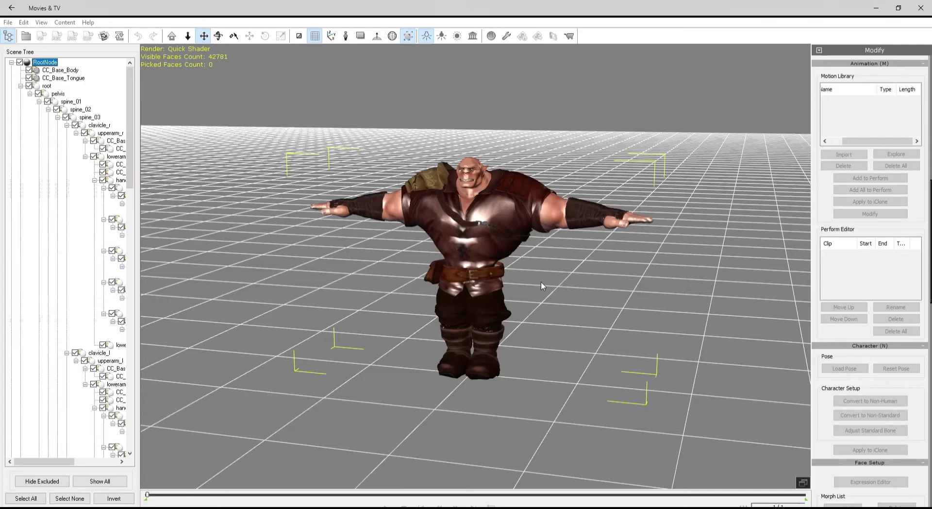
{"action": "mouse_move", "coordinate": [548, 282]}
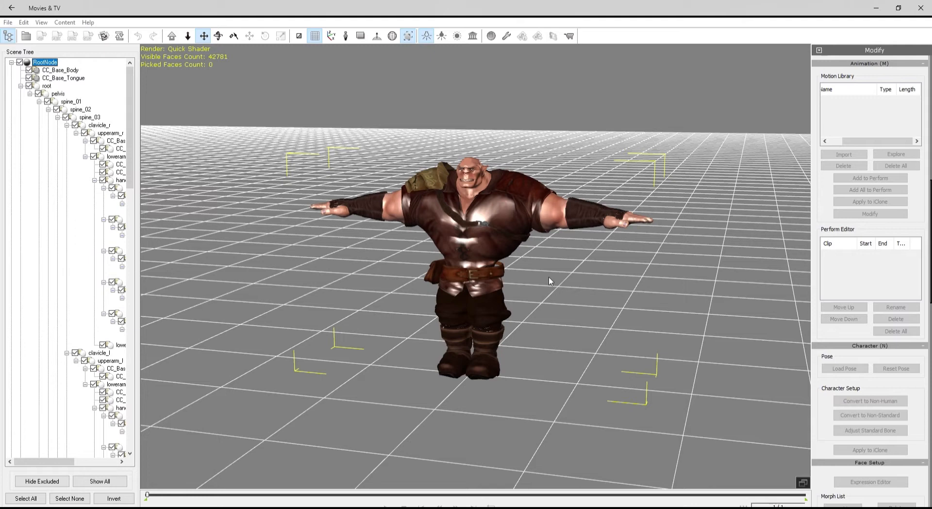
Step: Import the P2 motion clips (P2_Idle, P2_Jump, P2_Jump_In…) into the warrior's Motion Library
{"action": "left_click", "coordinate": [844, 155]}
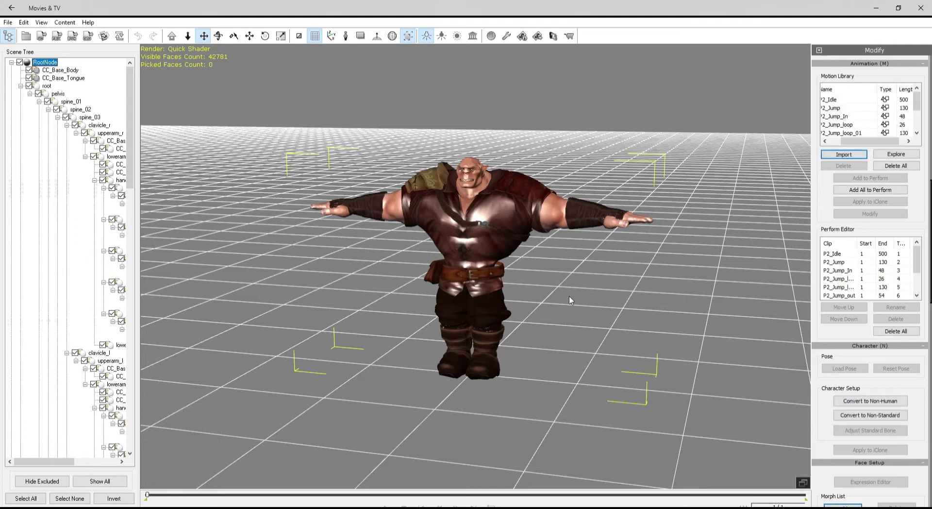
{"action": "mouse_move", "coordinate": [824, 310]}
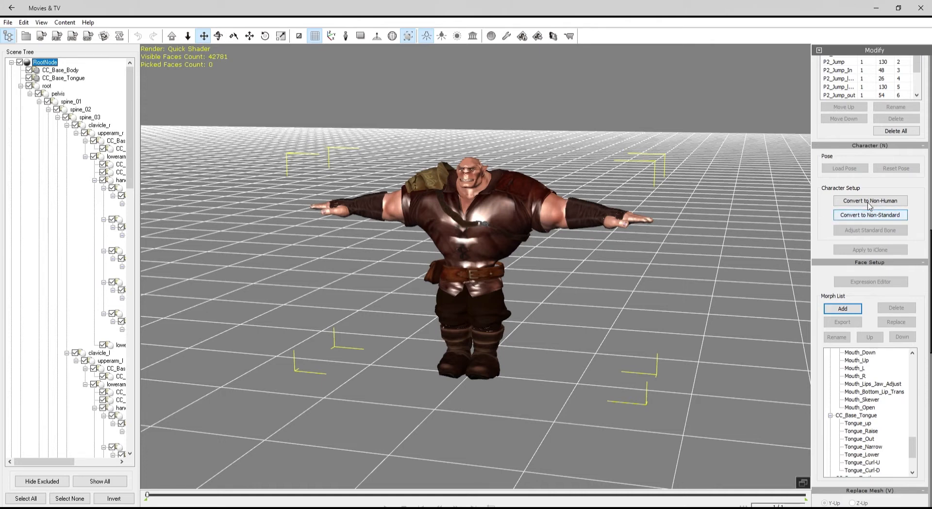
Step: Convert the warrior to a non-standard character from the pelvis bone using the loaded characterization profile
{"action": "left_click", "coordinate": [870, 214]}
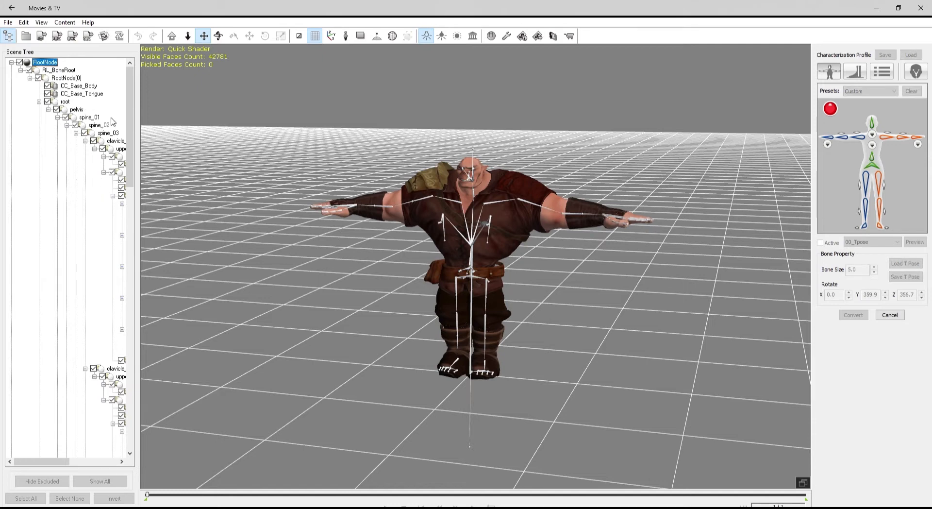
{"action": "left_click", "coordinate": [76, 109]}
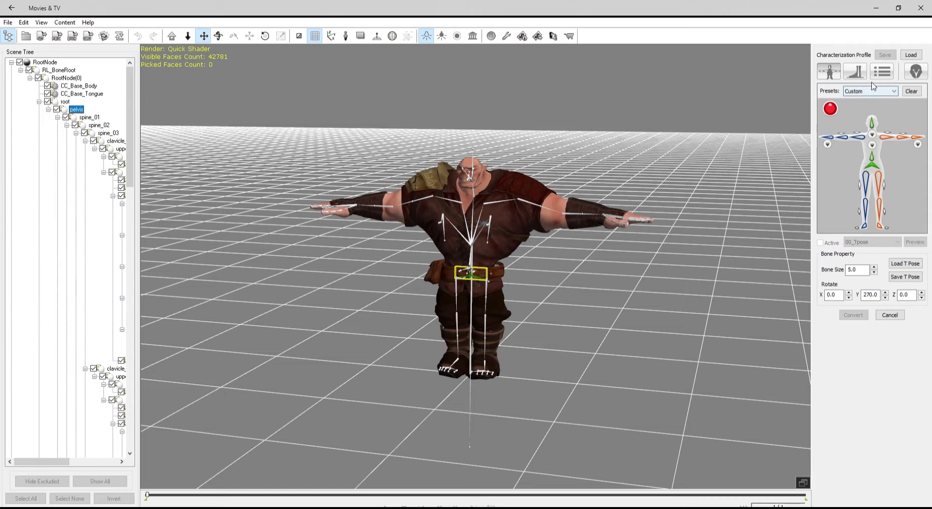
{"action": "mouse_move", "coordinate": [873, 119]}
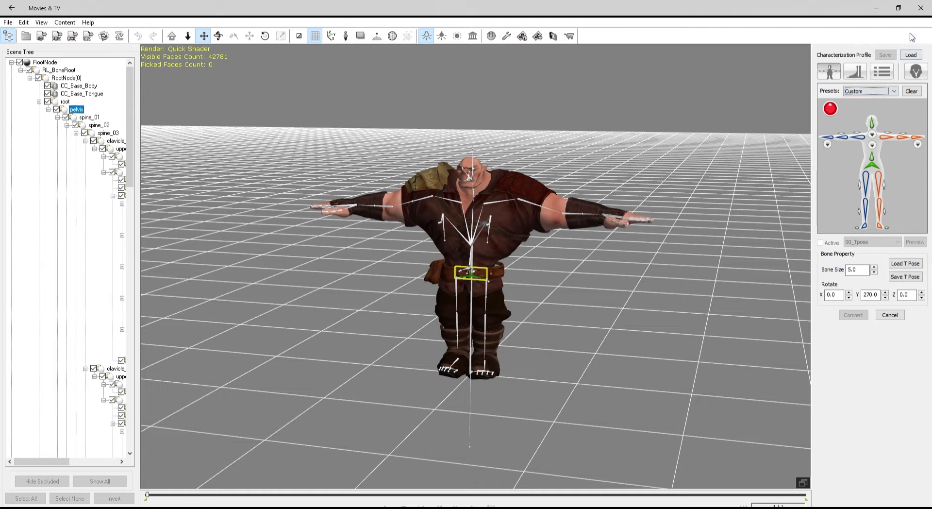
{"action": "mouse_move", "coordinate": [372, 207]}
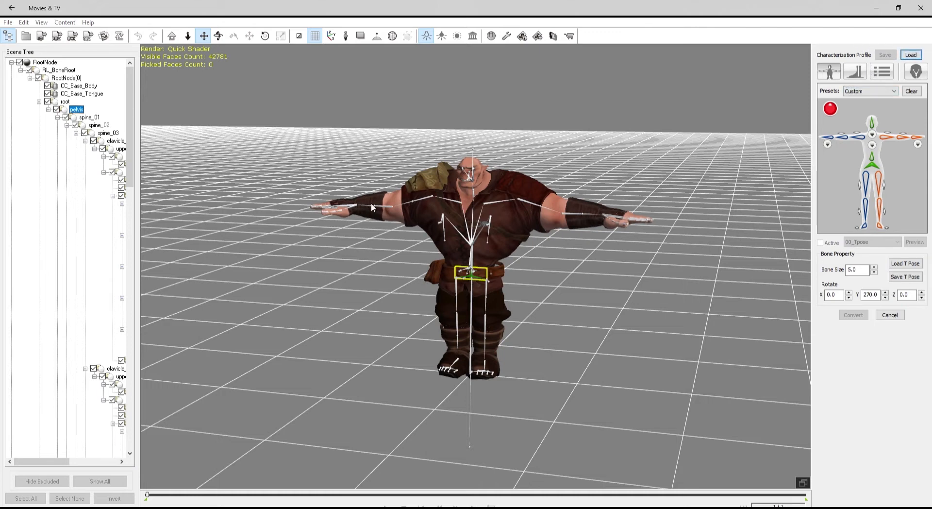
{"action": "mouse_move", "coordinate": [191, 168]}
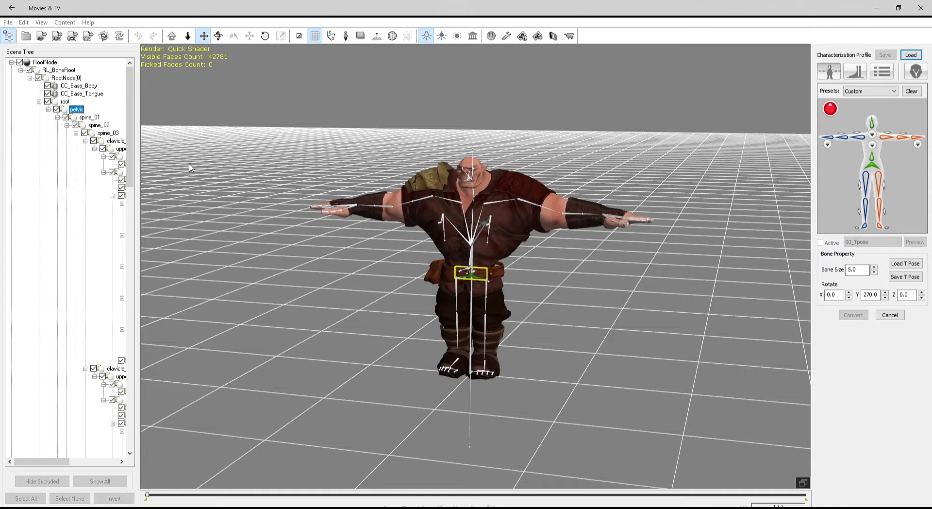
{"action": "mouse_move", "coordinate": [453, 308]}
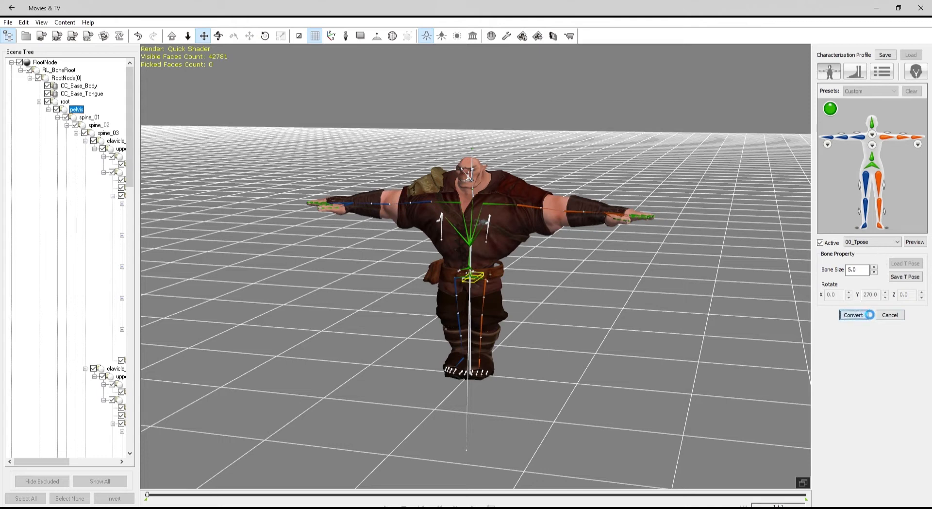
{"action": "left_click", "coordinate": [853, 314]}
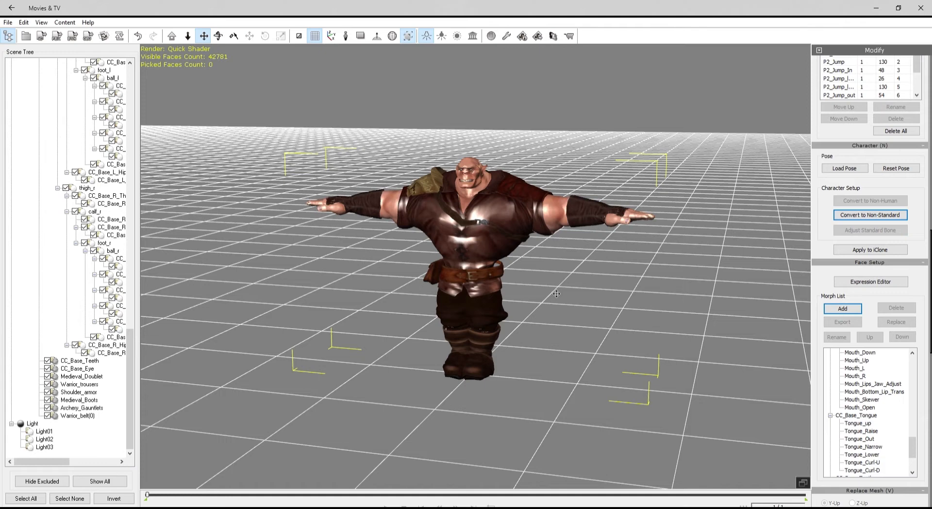
{"action": "mouse_move", "coordinate": [825, 256]}
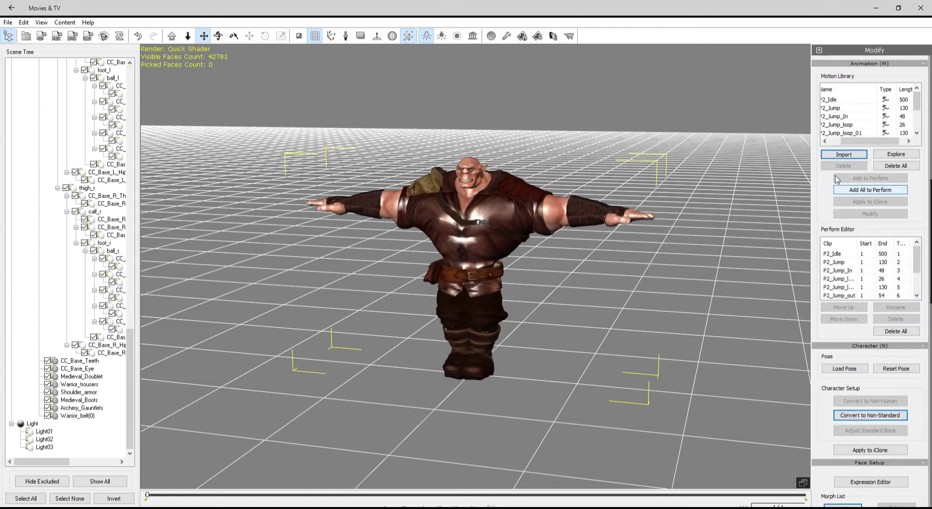
{"action": "scroll", "scroll_direction": "down", "scroll_amount": 3}
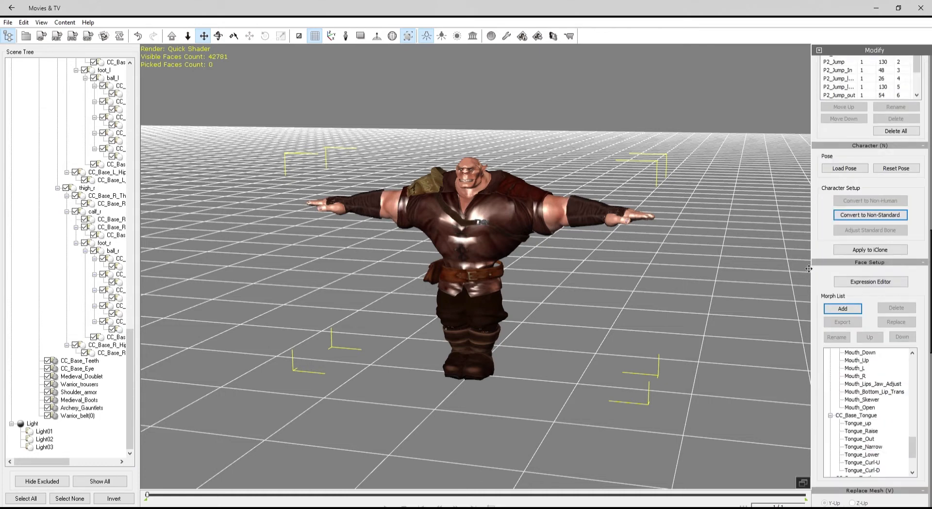
{"action": "mouse_move", "coordinate": [834, 239]}
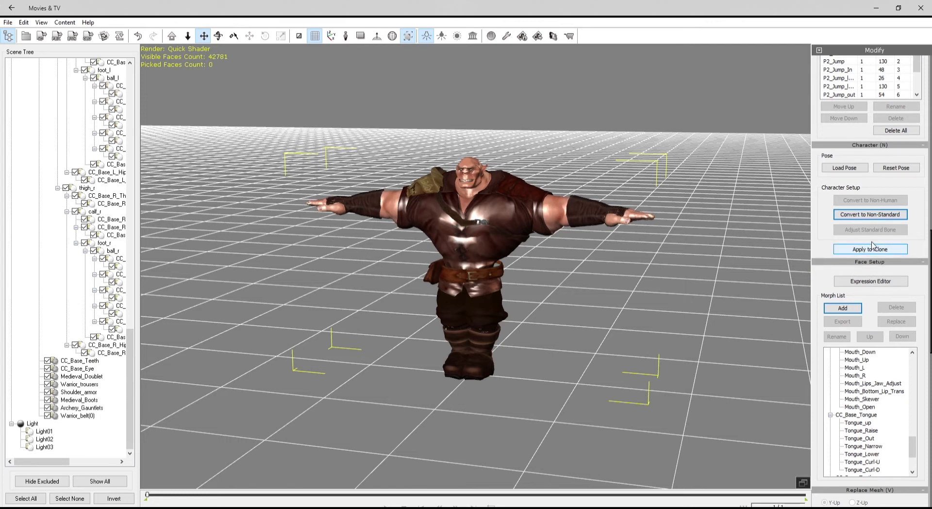
{"action": "mouse_move", "coordinate": [870, 246]}
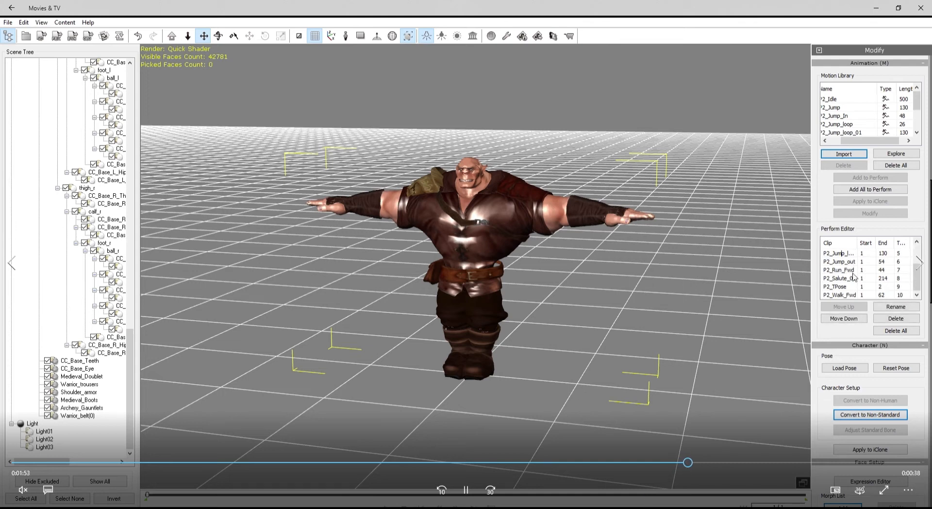
Step: Preview the P2_Idle and P2_Jump clips playing on the converted warrior
{"action": "left_click", "coordinate": [838, 295]}
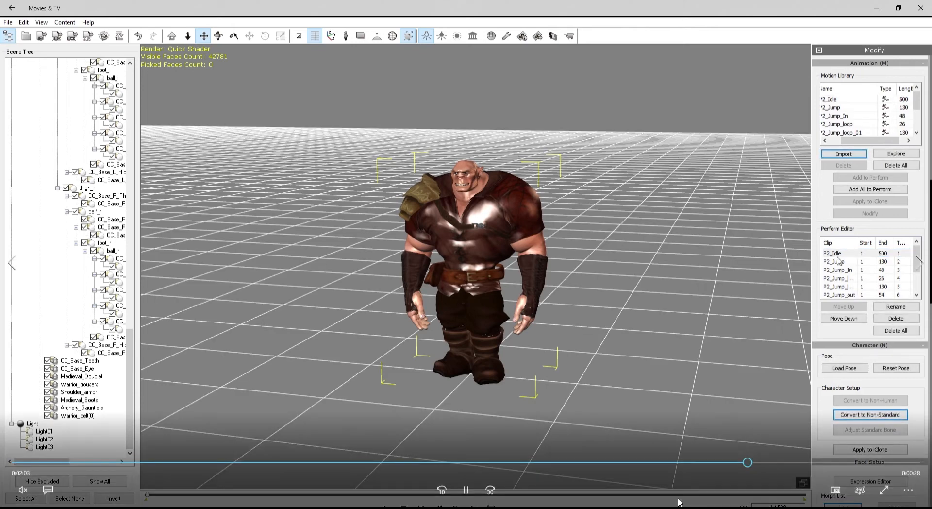
{"action": "left_click", "coordinate": [835, 261]}
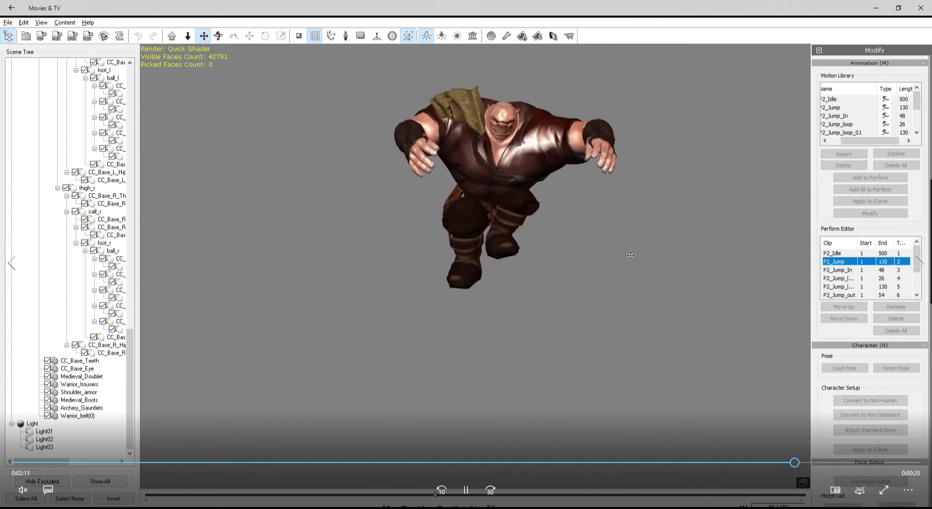
{"action": "left_click", "coordinate": [465, 490]}
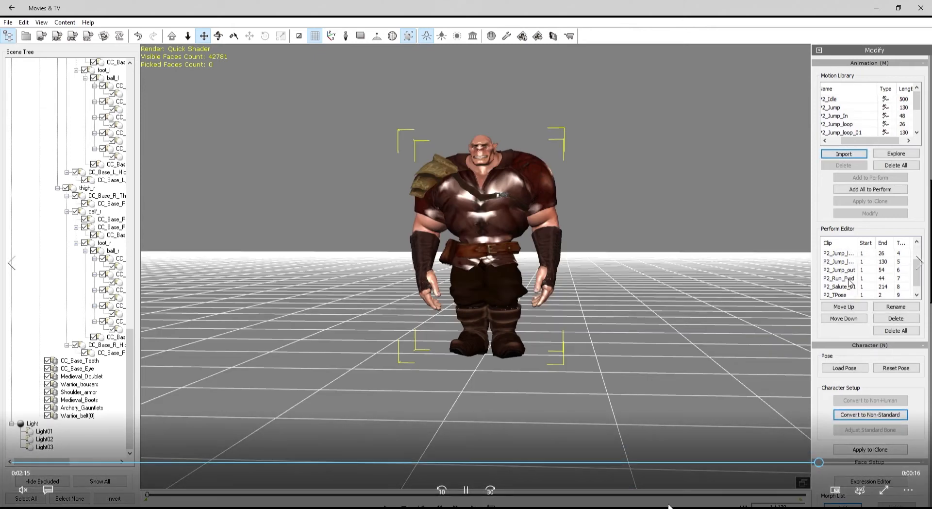
Step: Preview the P2_Salute_01 clip on the warrior, leaving it standing relaxed out of T-pose
{"action": "left_click", "coordinate": [838, 287]}
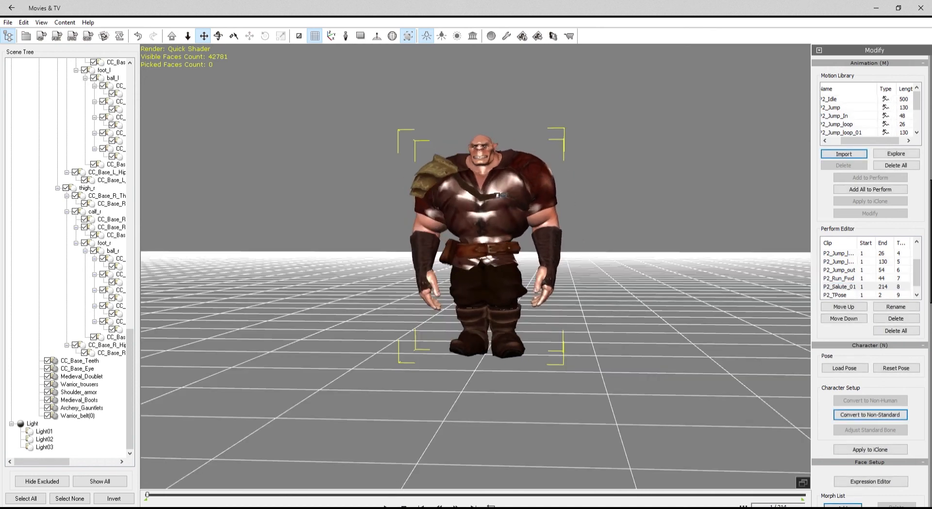
{"action": "left_click", "coordinate": [465, 489]}
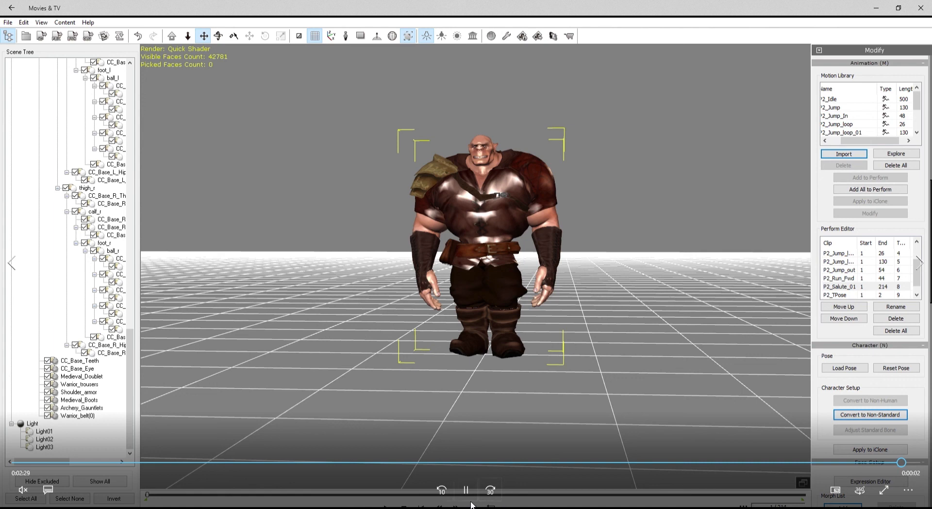
{"action": "left_click", "coordinate": [465, 489]}
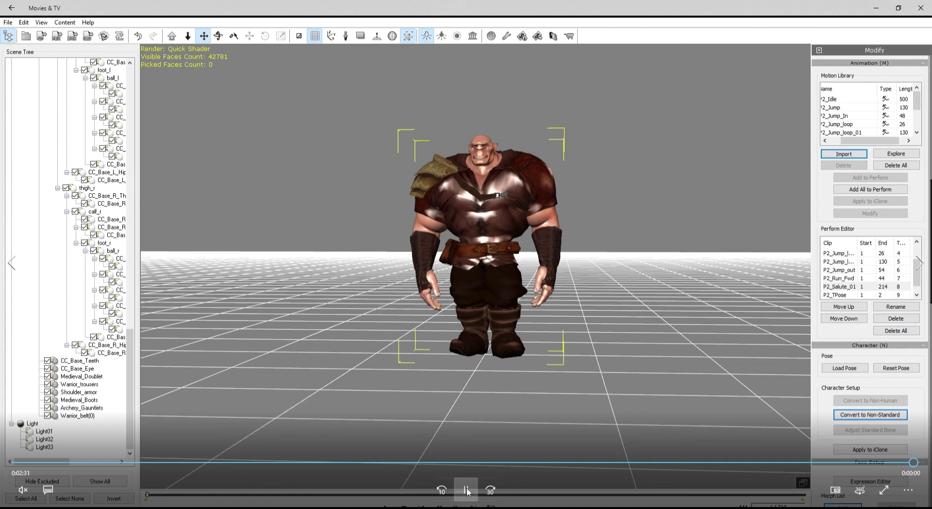